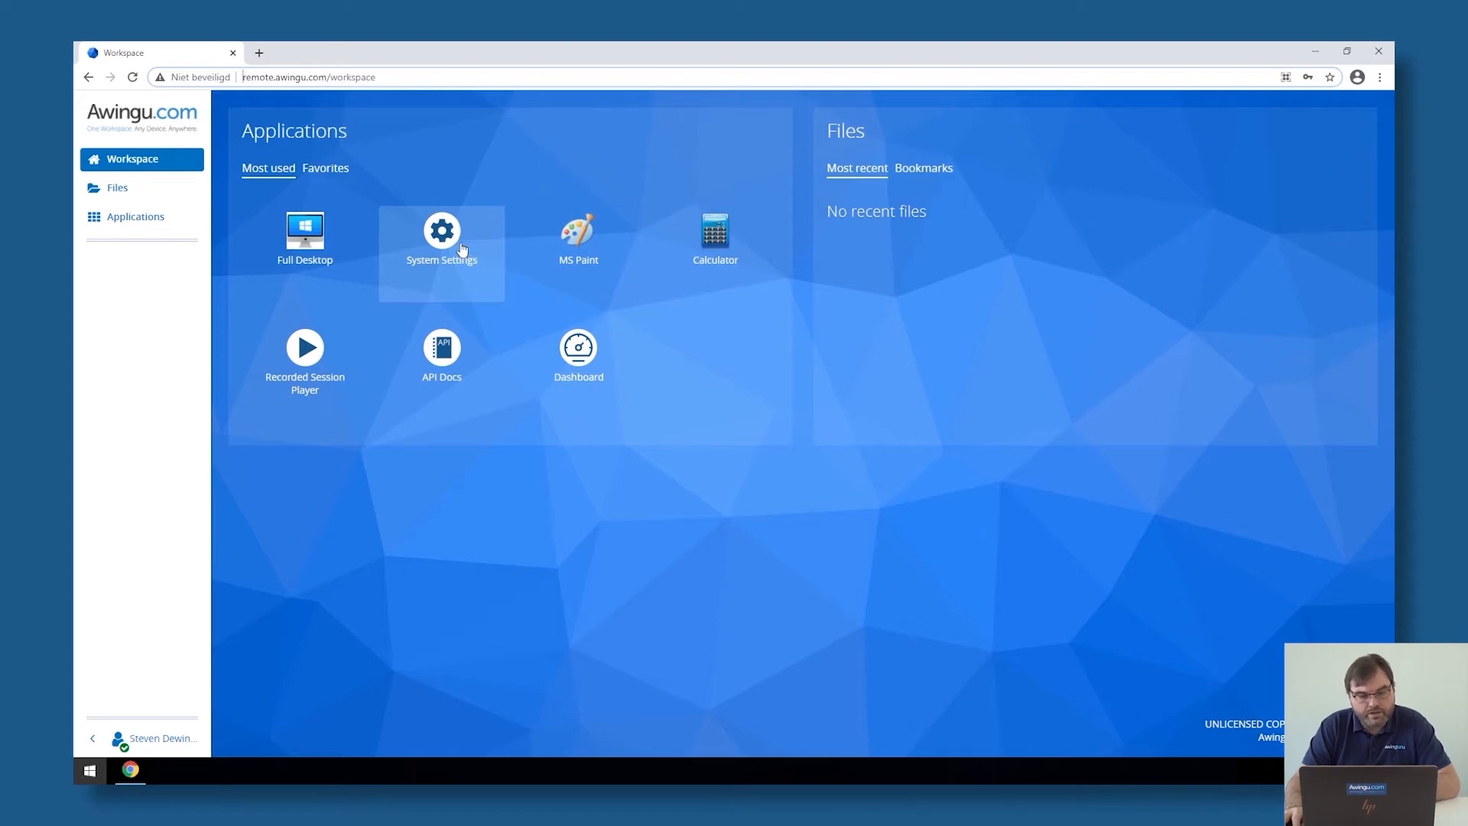
Open System Settings and expand the Global settings menu.
left_click(441, 231)
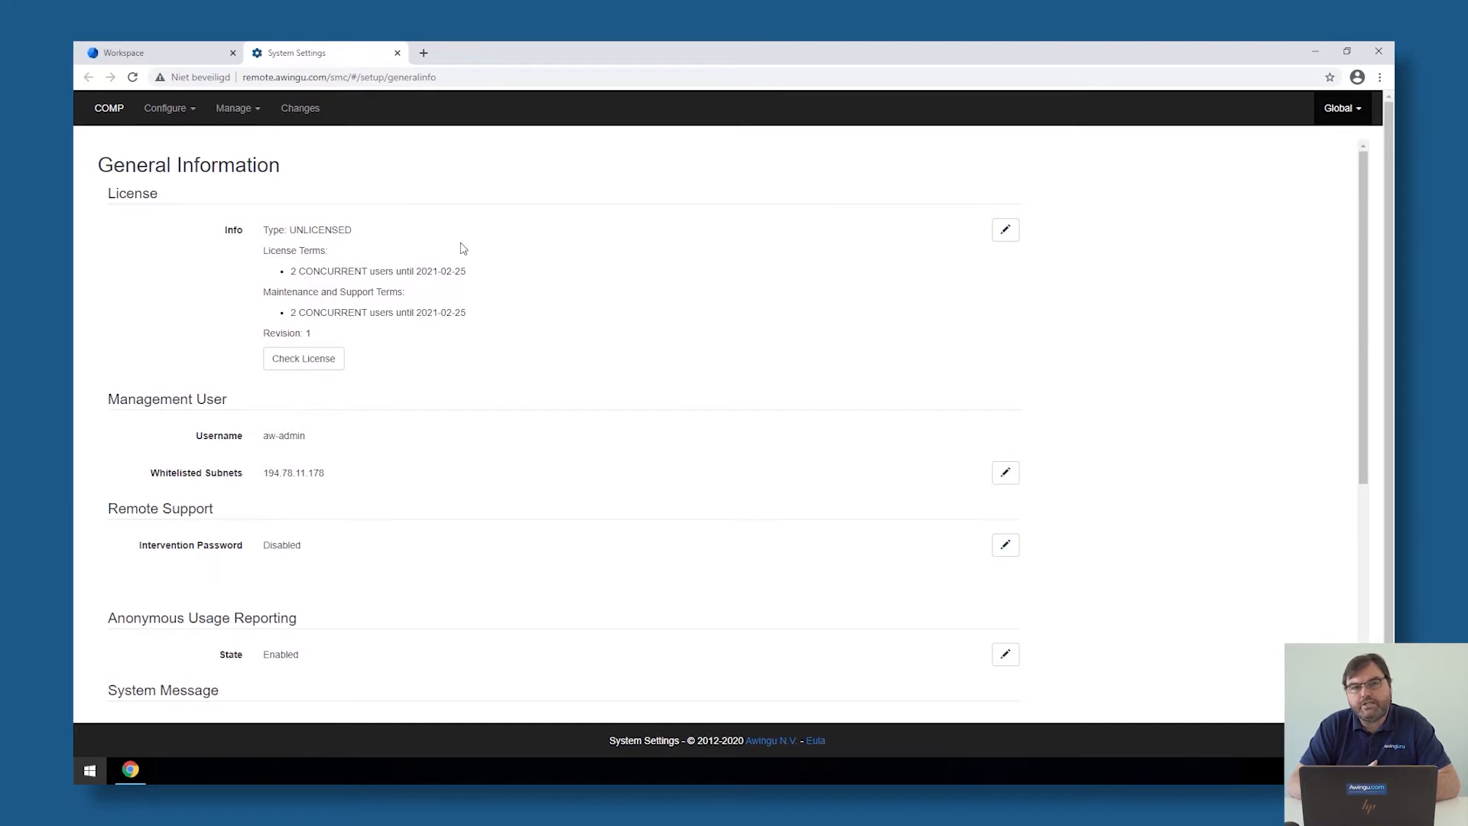
mouse_move(74, 116)
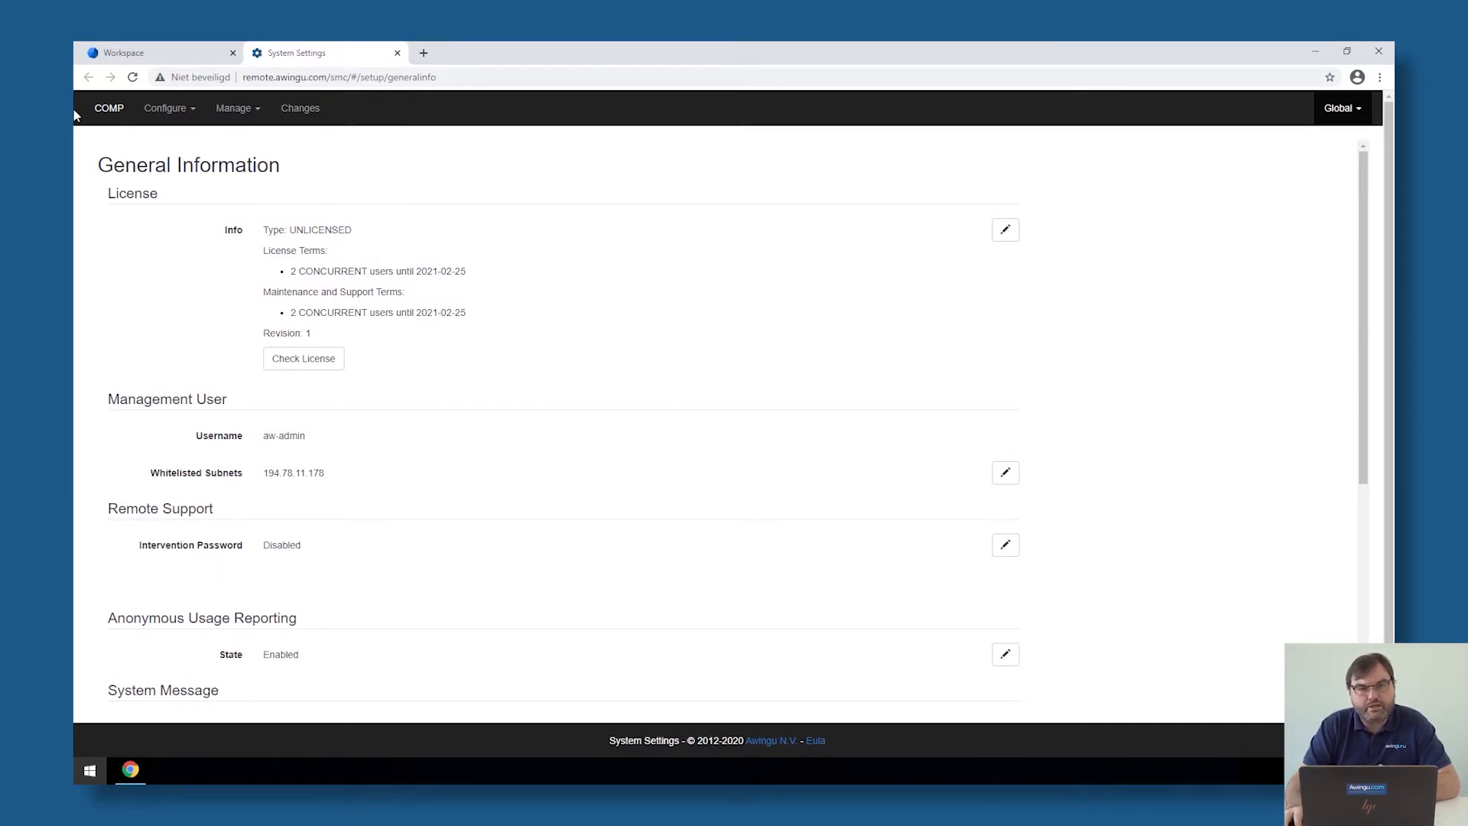
mouse_move(1366, 131)
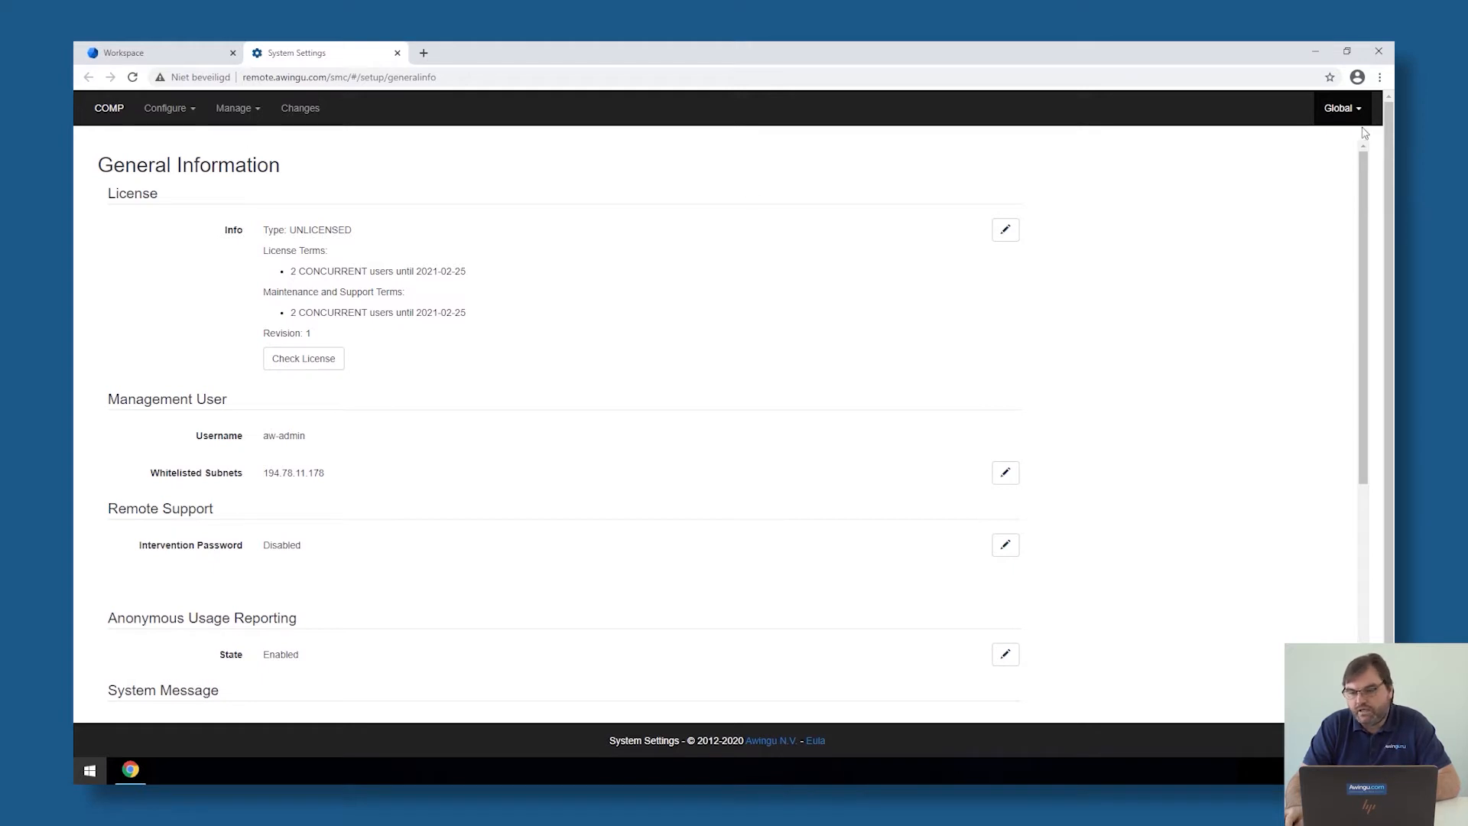
left_click(1341, 107)
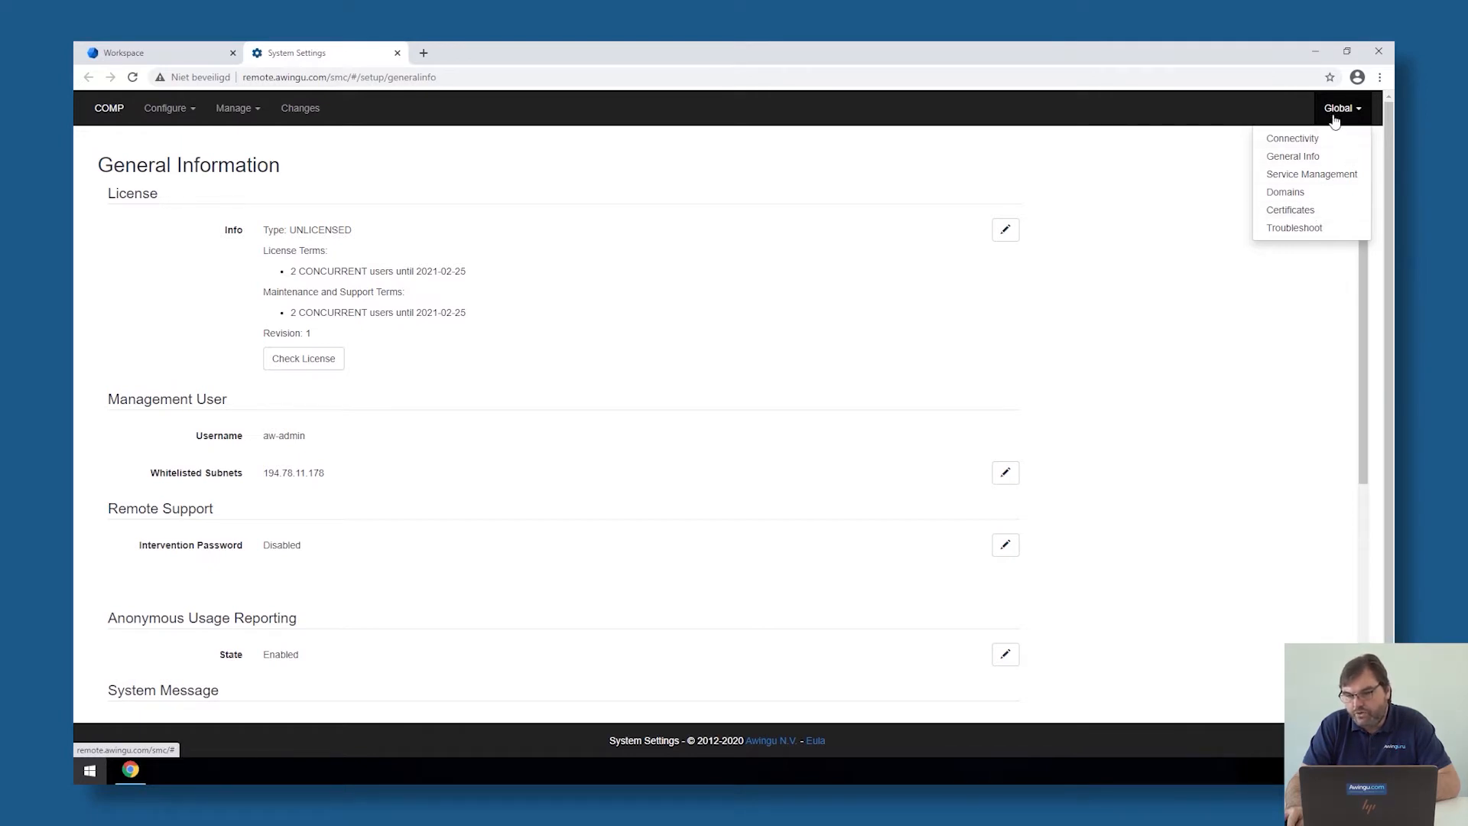
Choose Certificates from the Global menu to view the empty certificate list.
left_click(1290, 210)
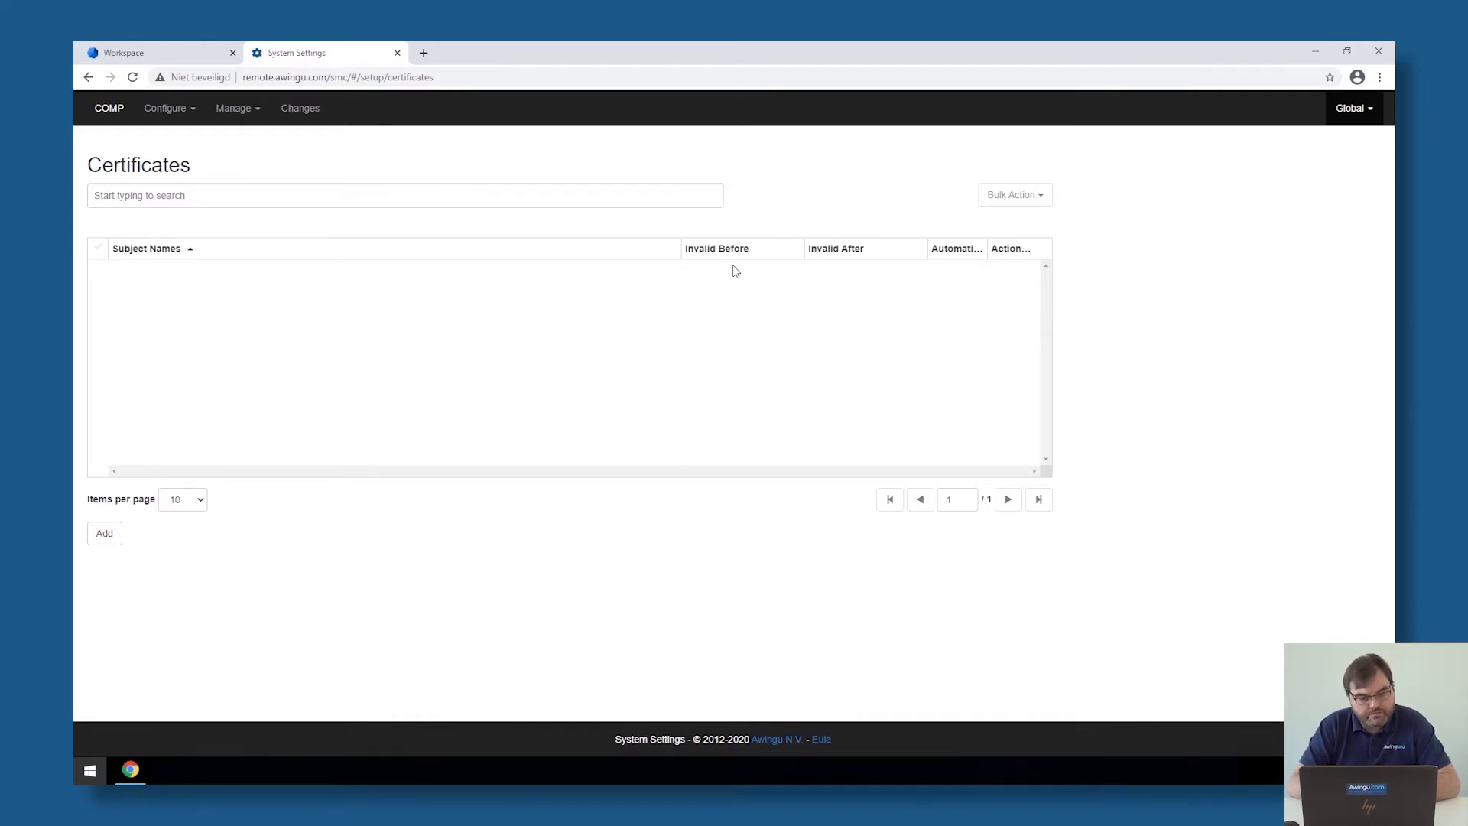
mouse_move(119, 550)
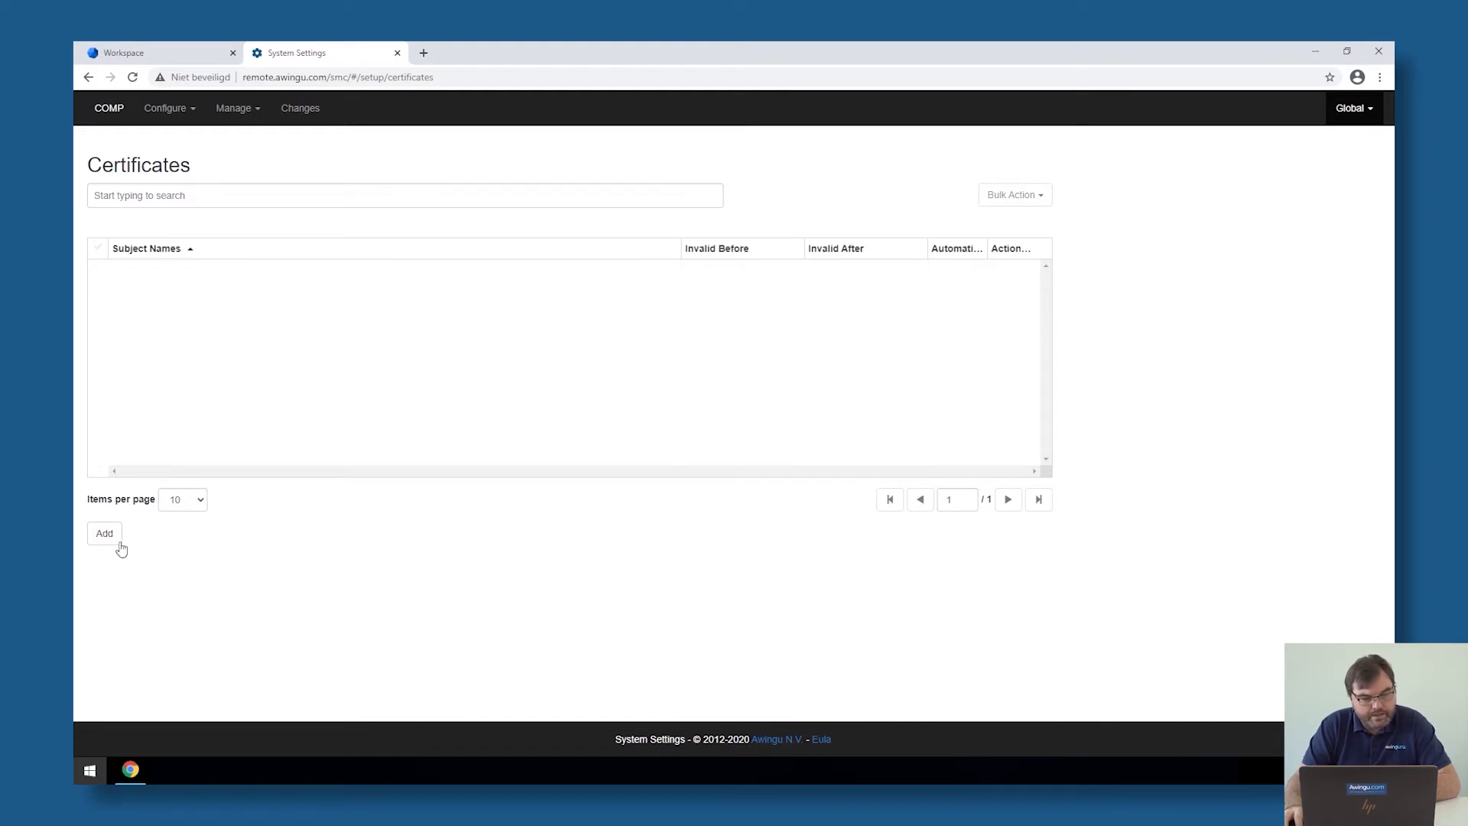
Add a certificate, preview Manual PEM and PKCS 12, then keep the Automatic type.
left_click(104, 533)
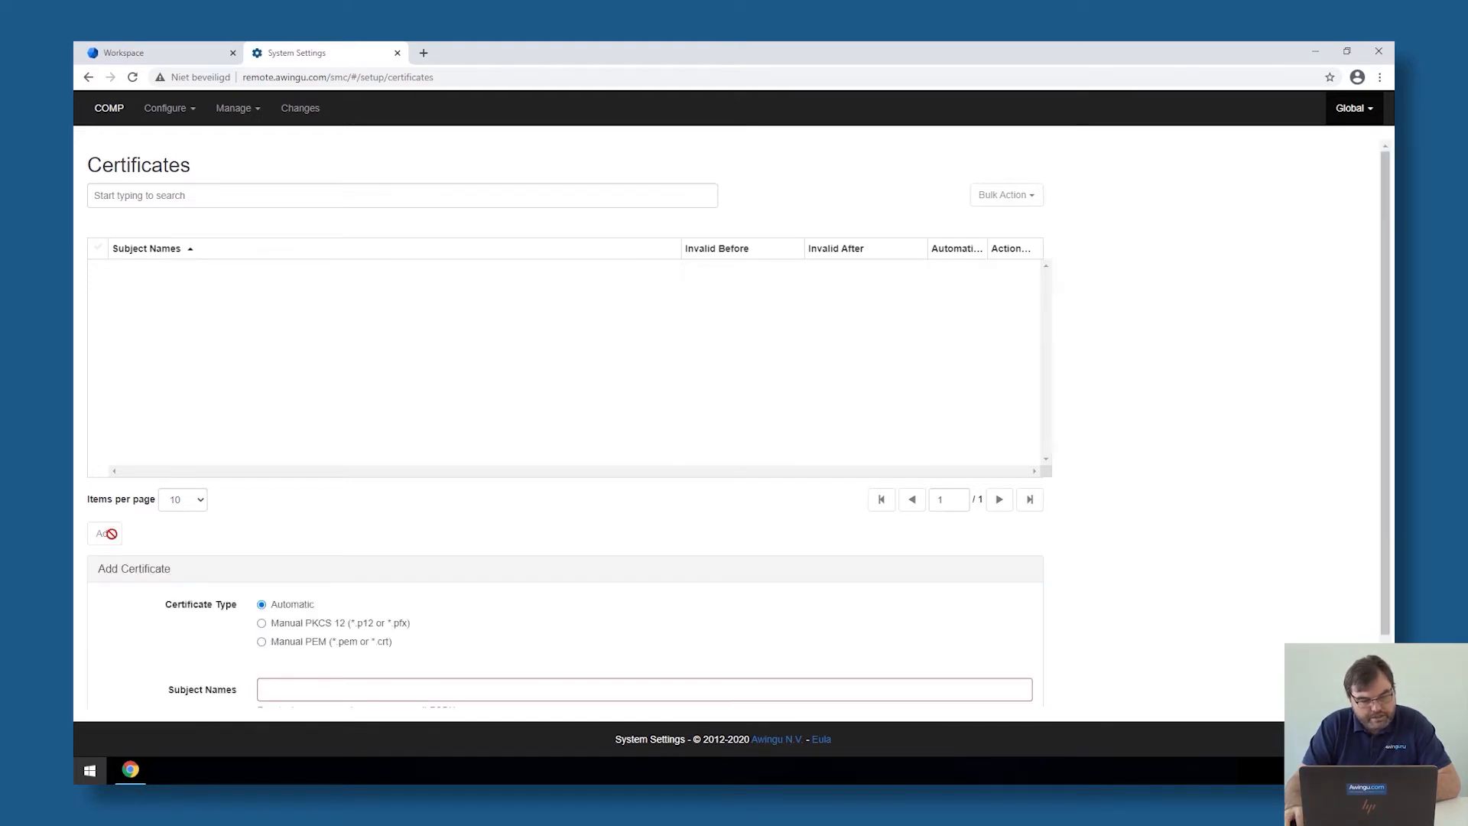
scroll("down", 3)
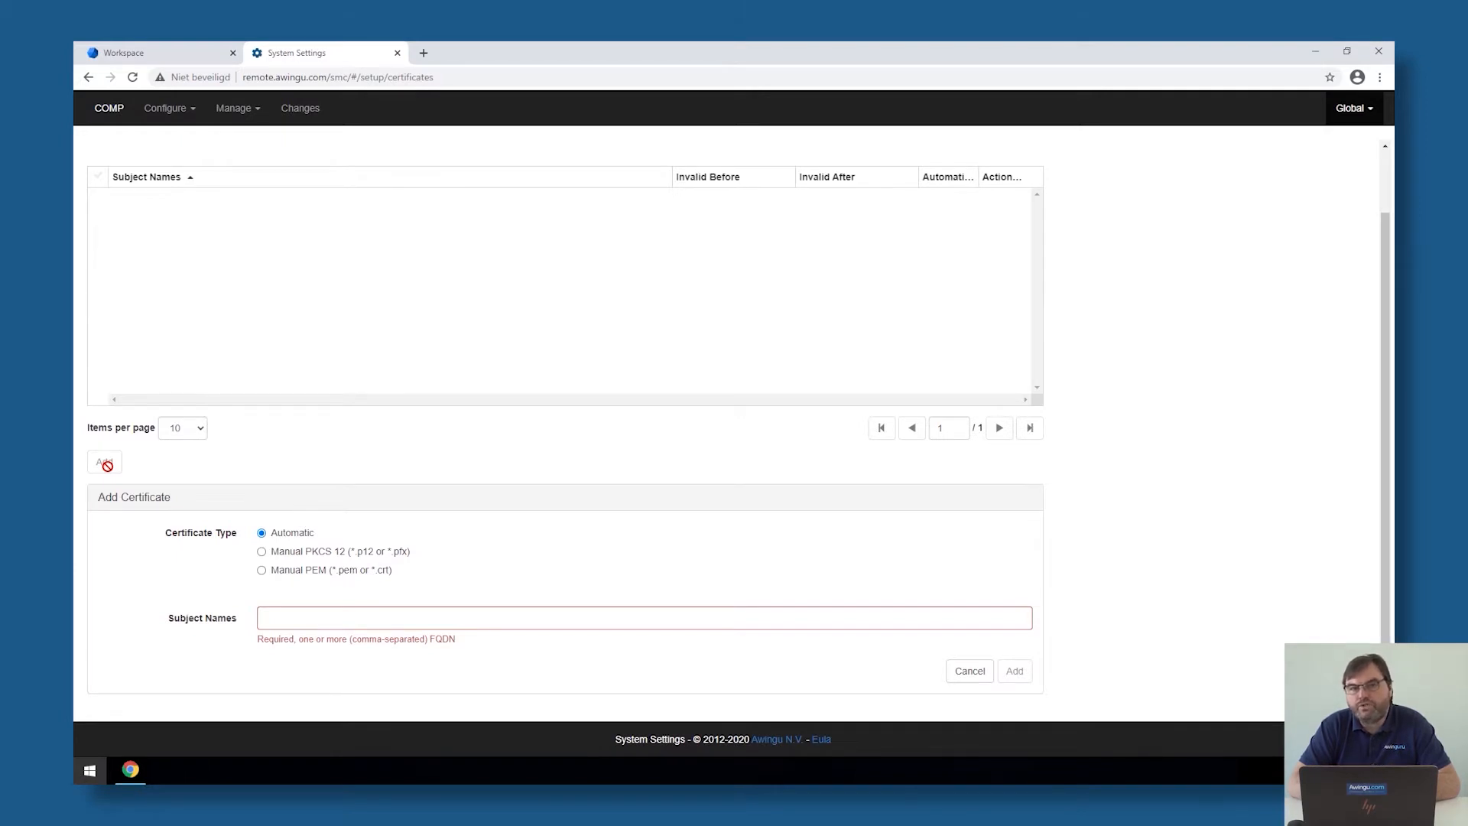
mouse_move(285, 559)
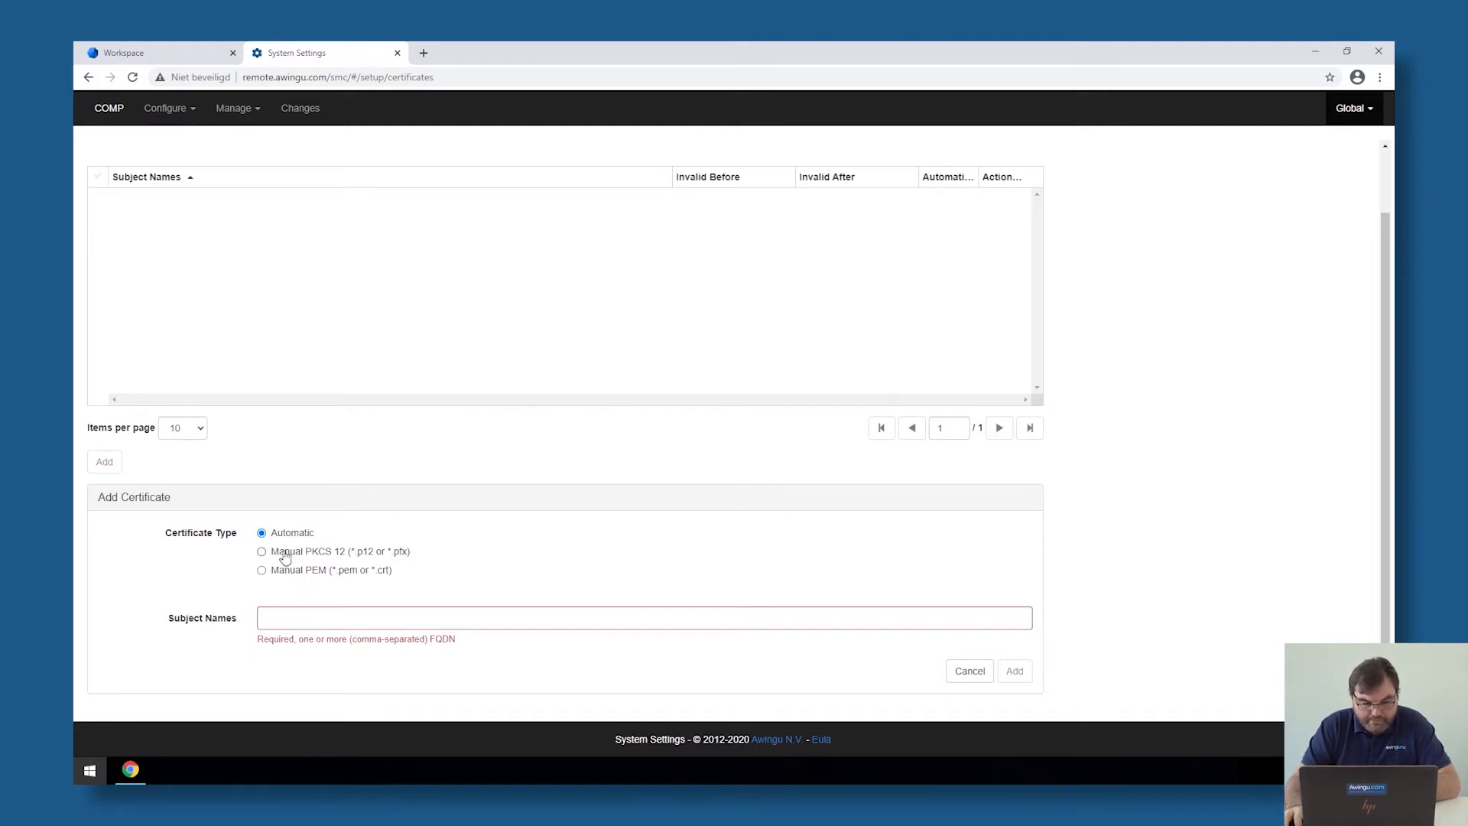
left_click(262, 571)
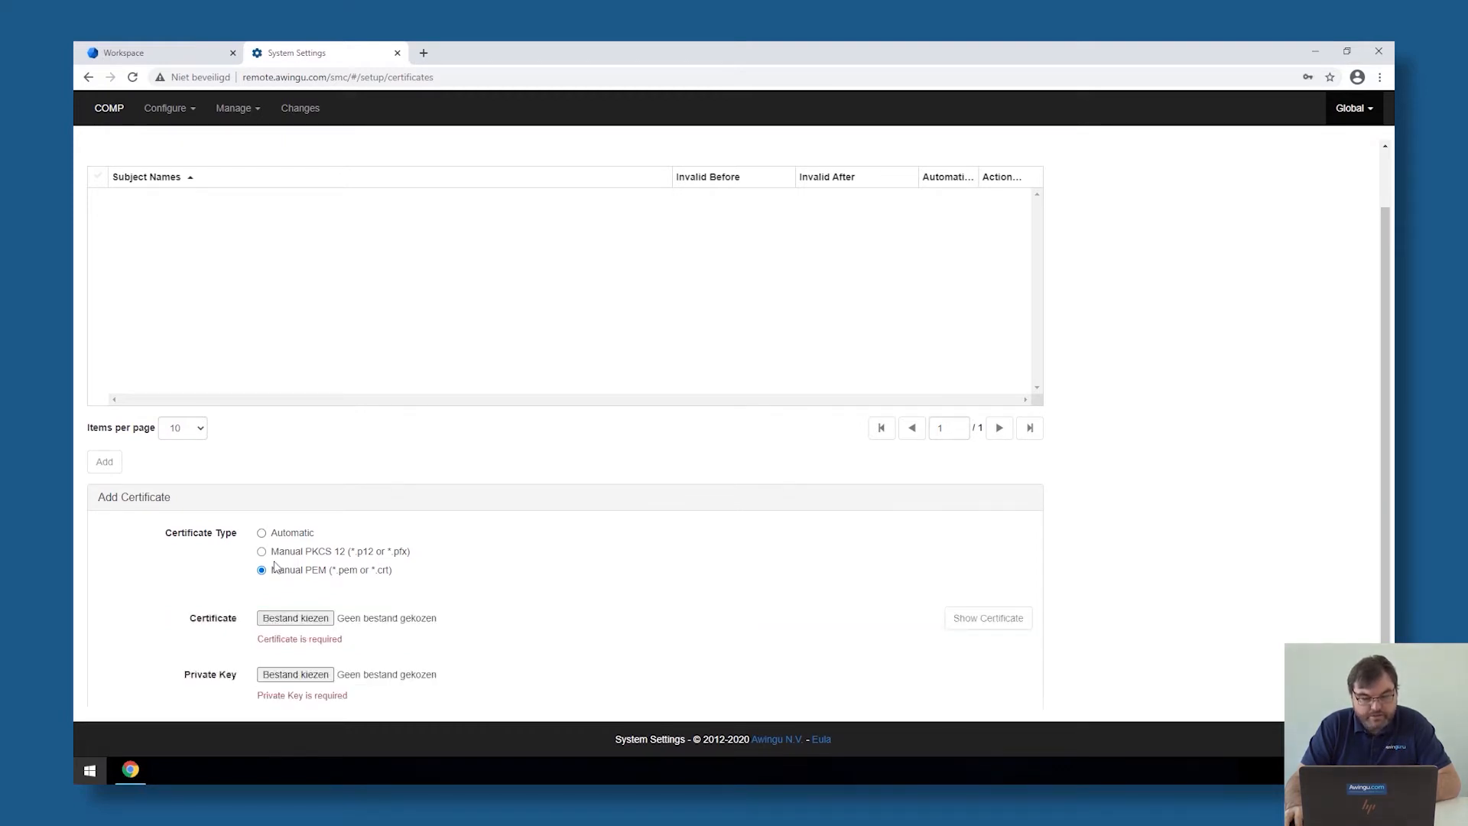
left_click(261, 551)
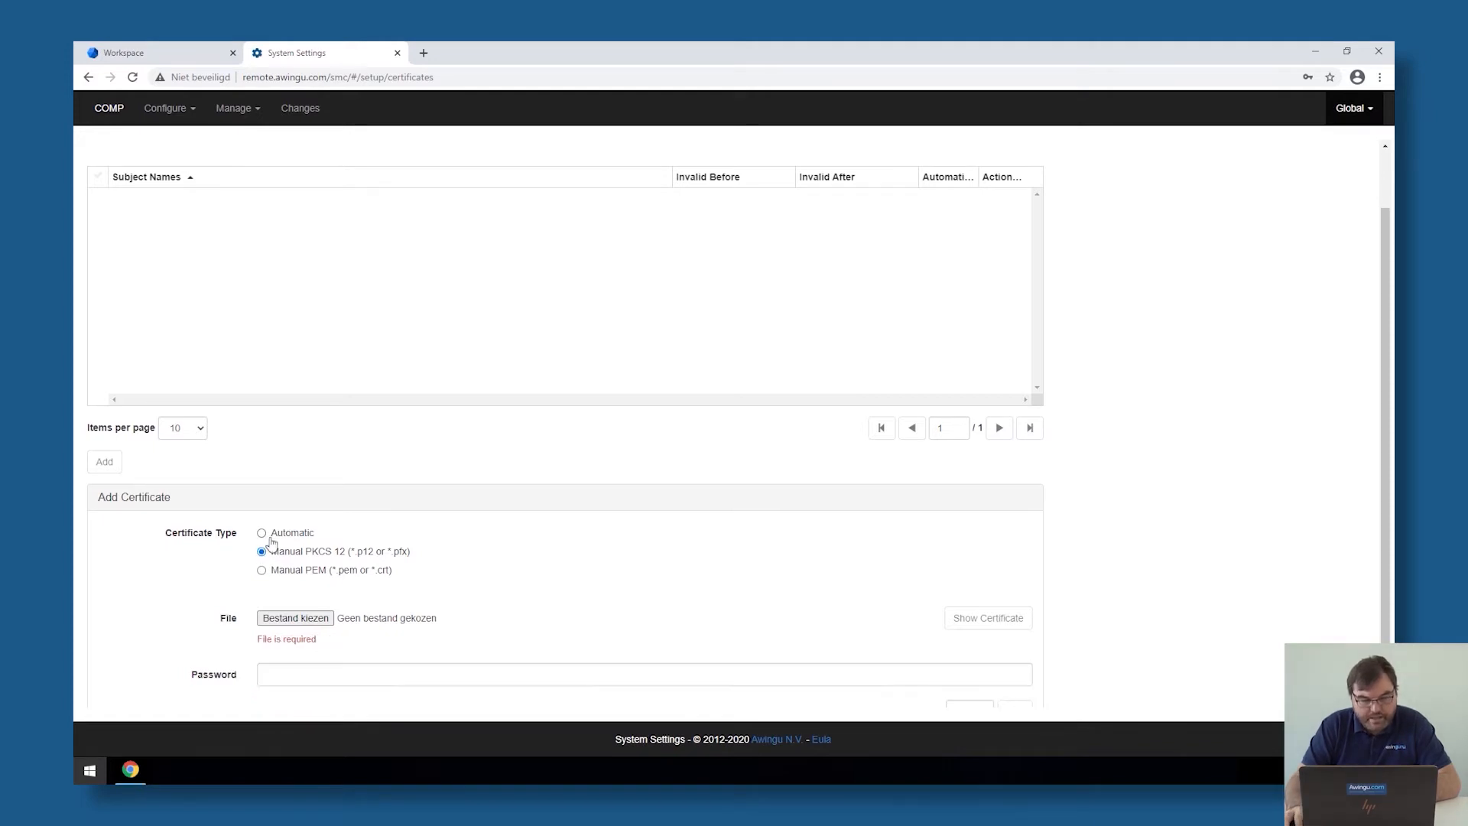
left_click(262, 532)
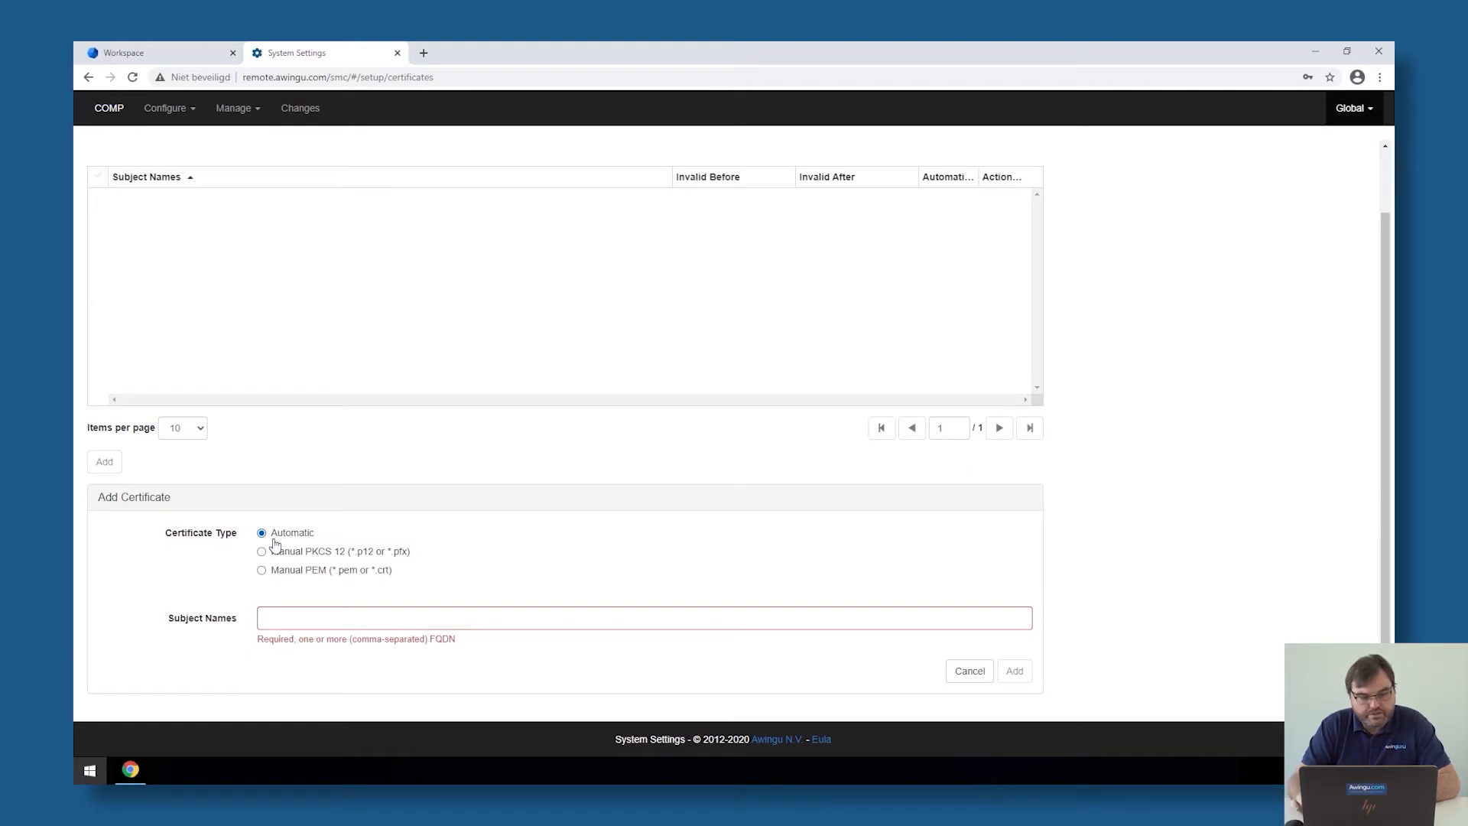
mouse_move(309, 600)
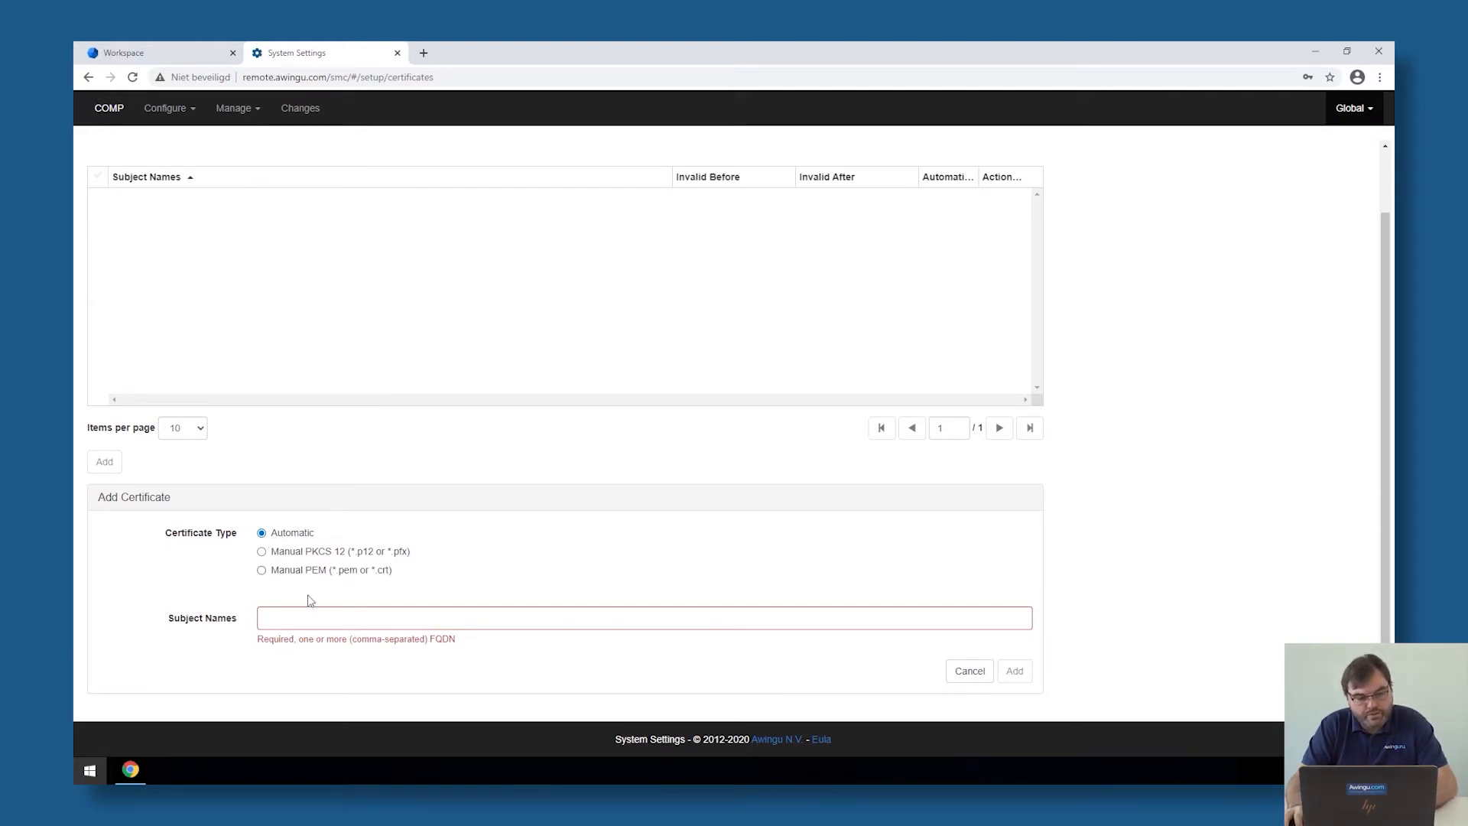
Enter subject name remote.awingu.com and submit the automatic certificate request.
type("remote.awingu.com")
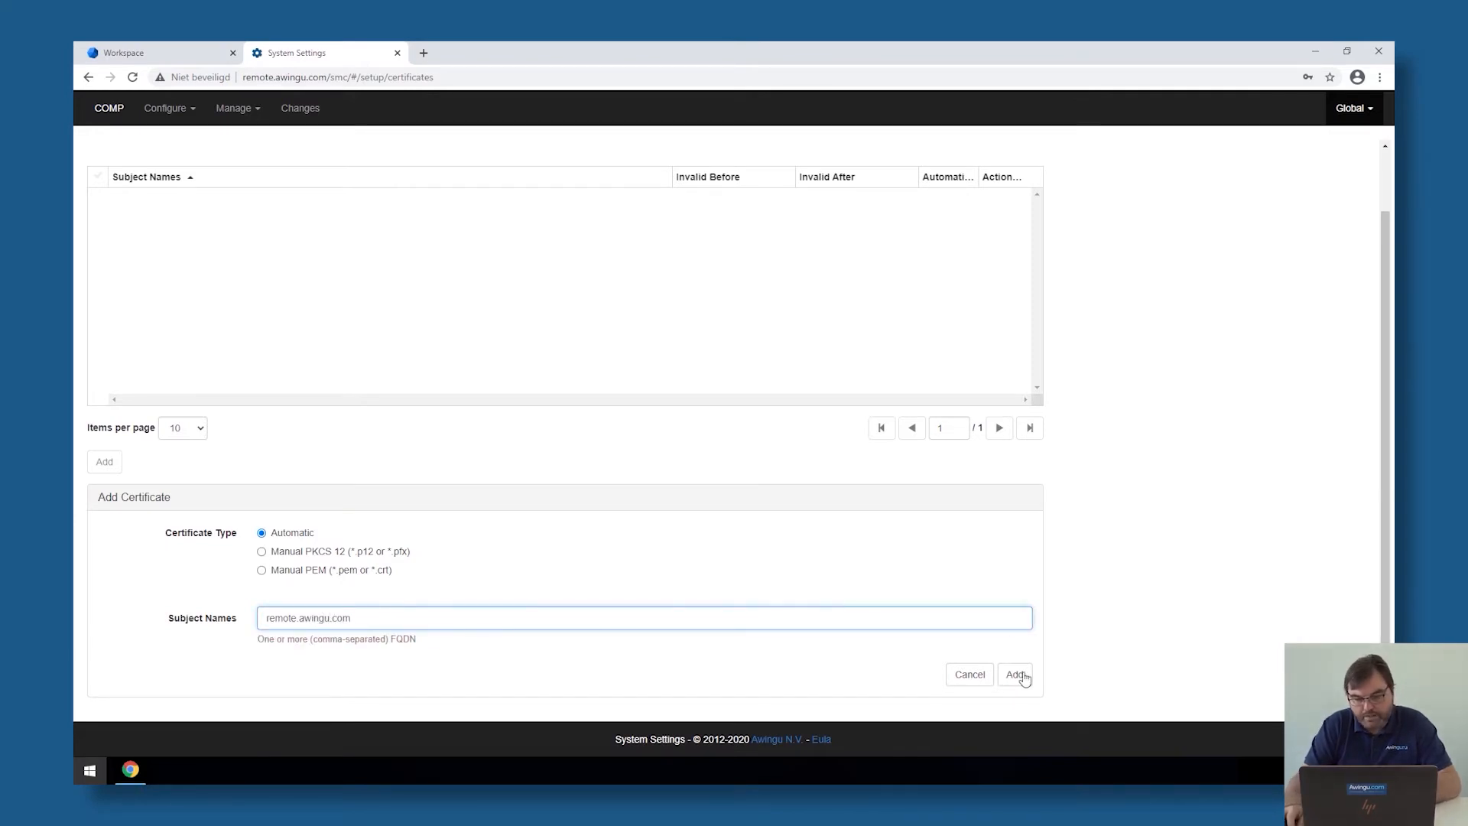
left_click(1016, 674)
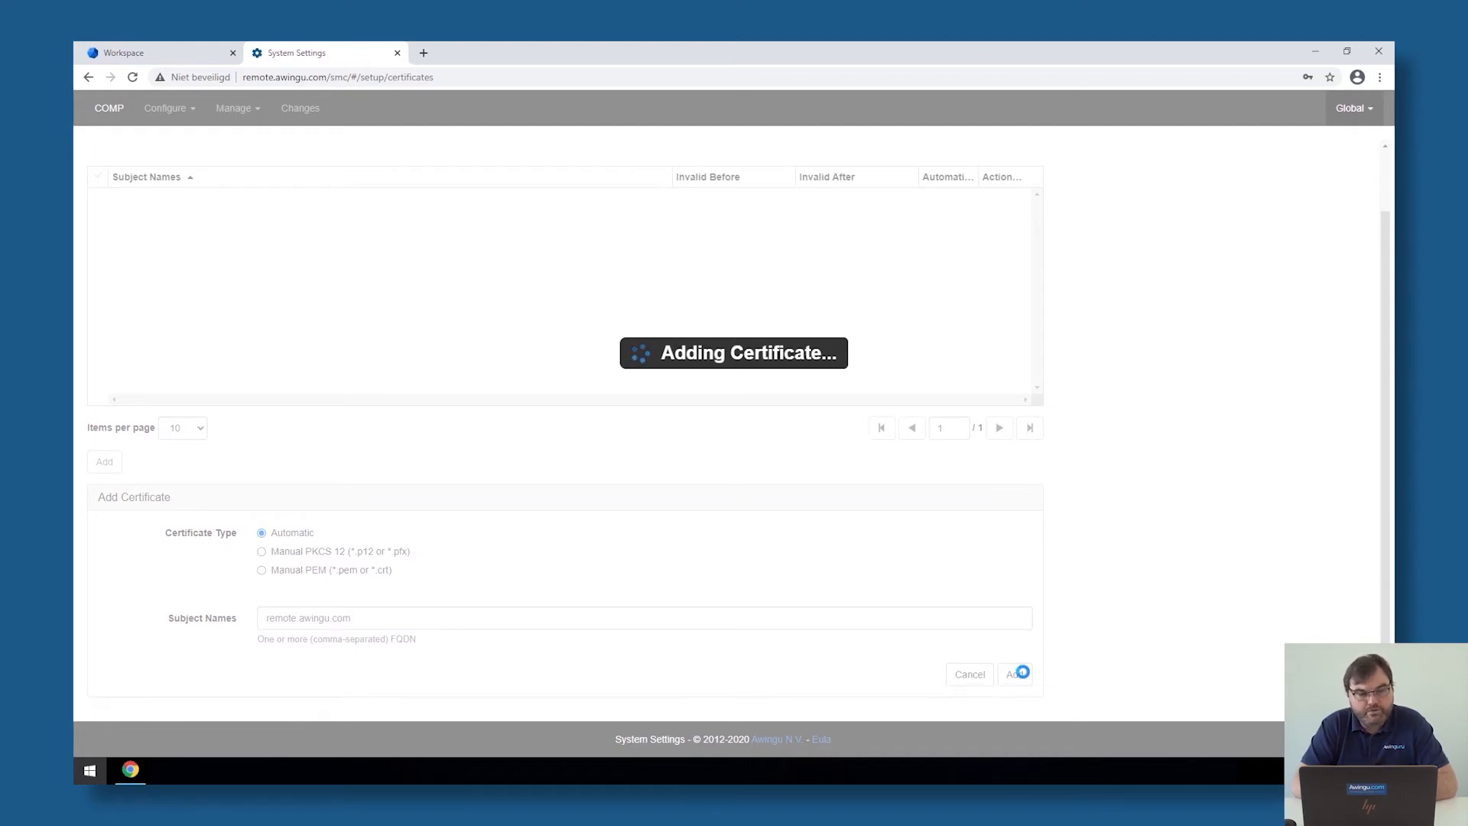
Go back to the Workspace and open the user account menu.
left_click(1015, 674)
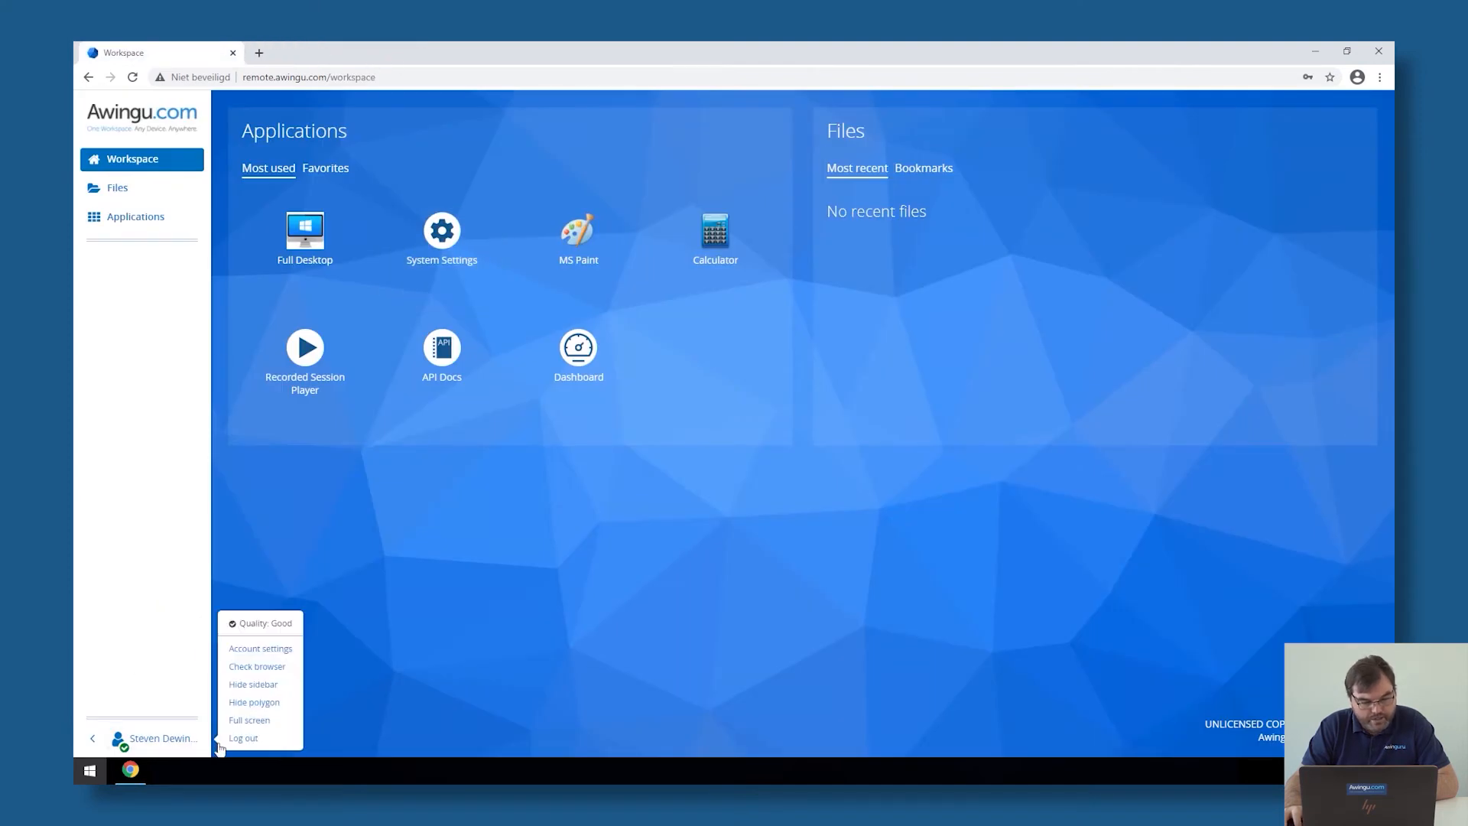
left_click(243, 738)
type("https://rem")
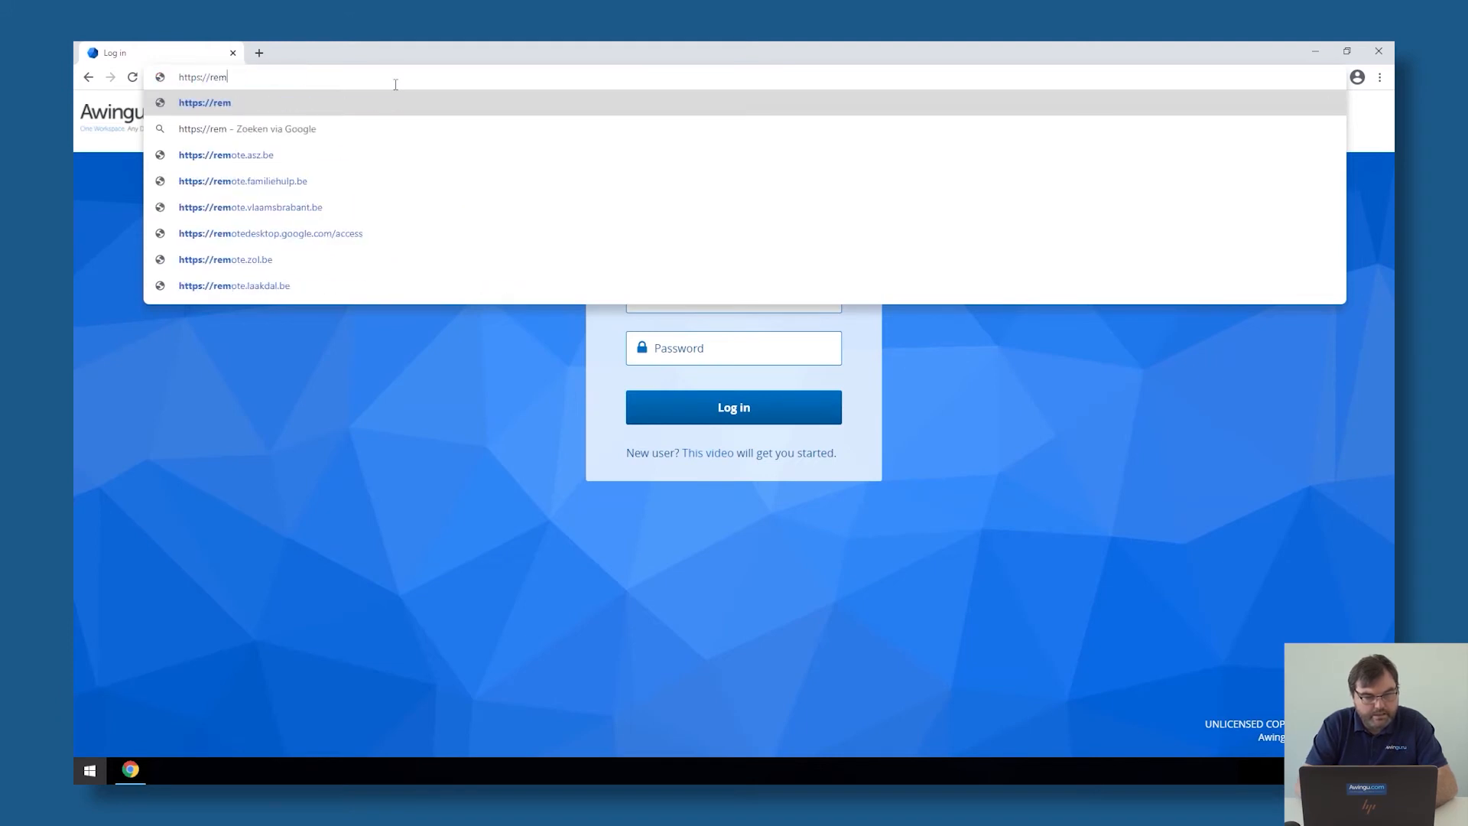
key("Enter")
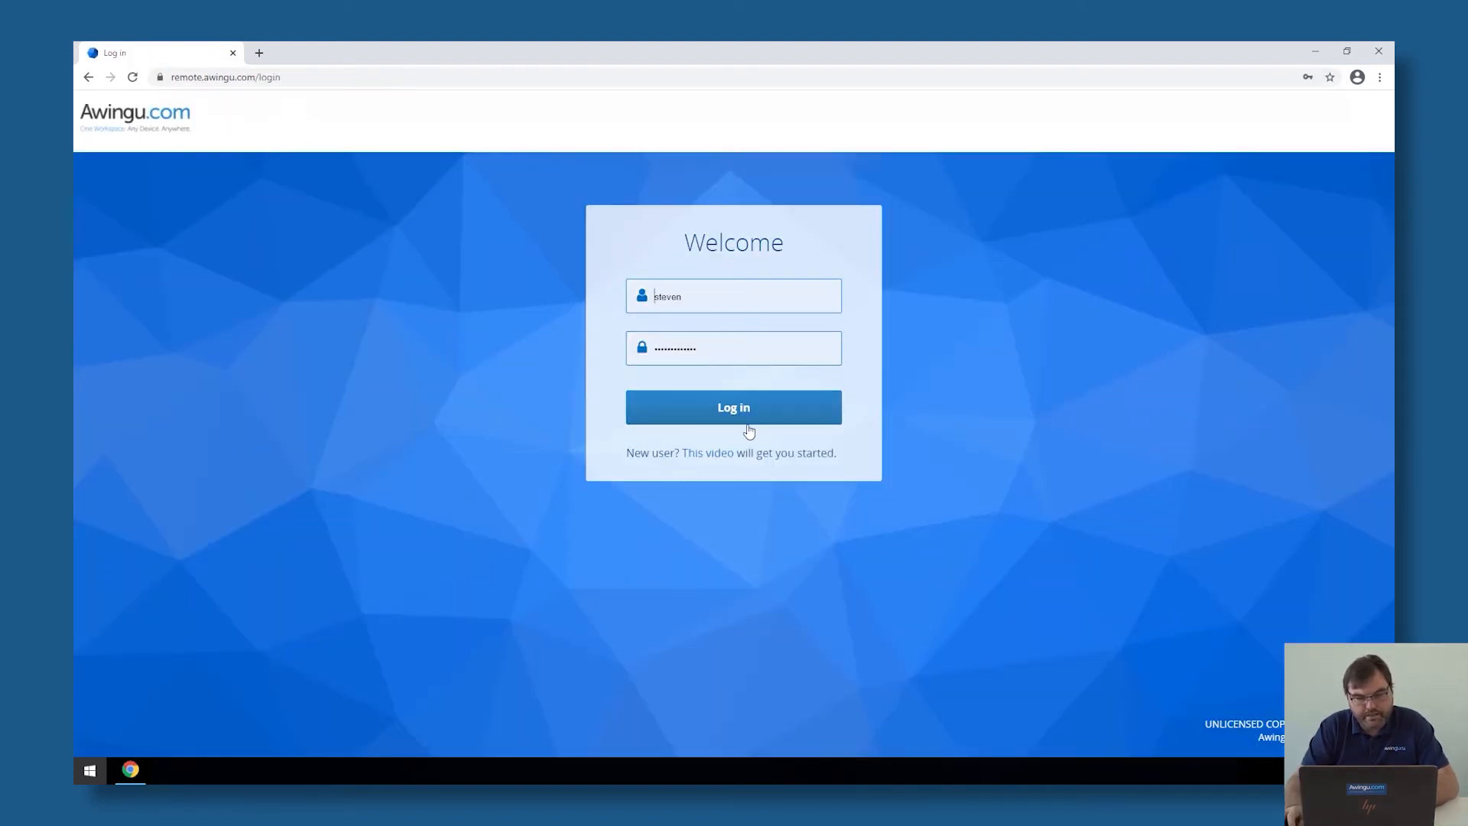
left_click(733, 407)
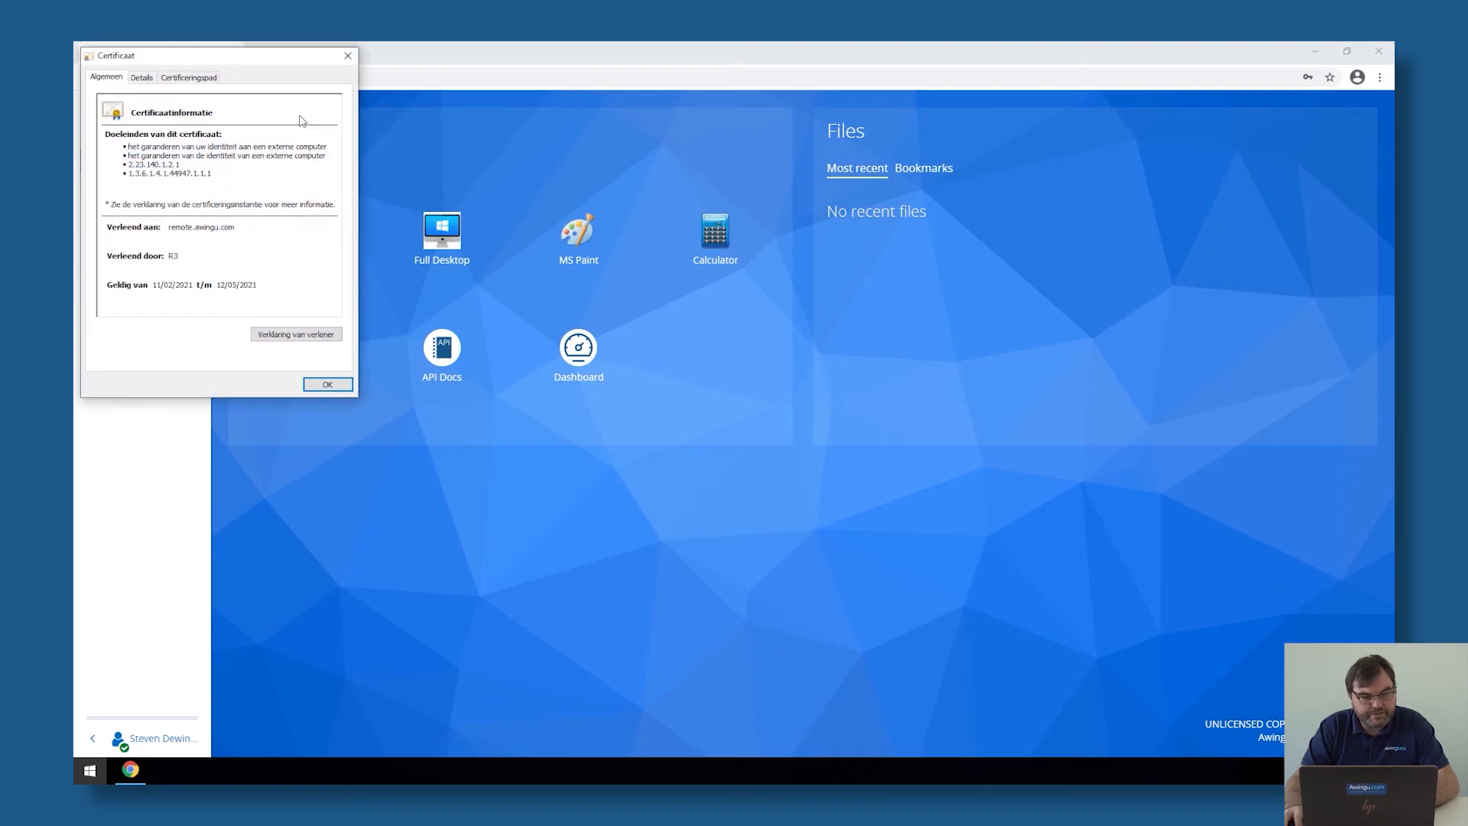
Dismiss the Certificaat dialog with OK to return to the workspace.
left_click(327, 384)
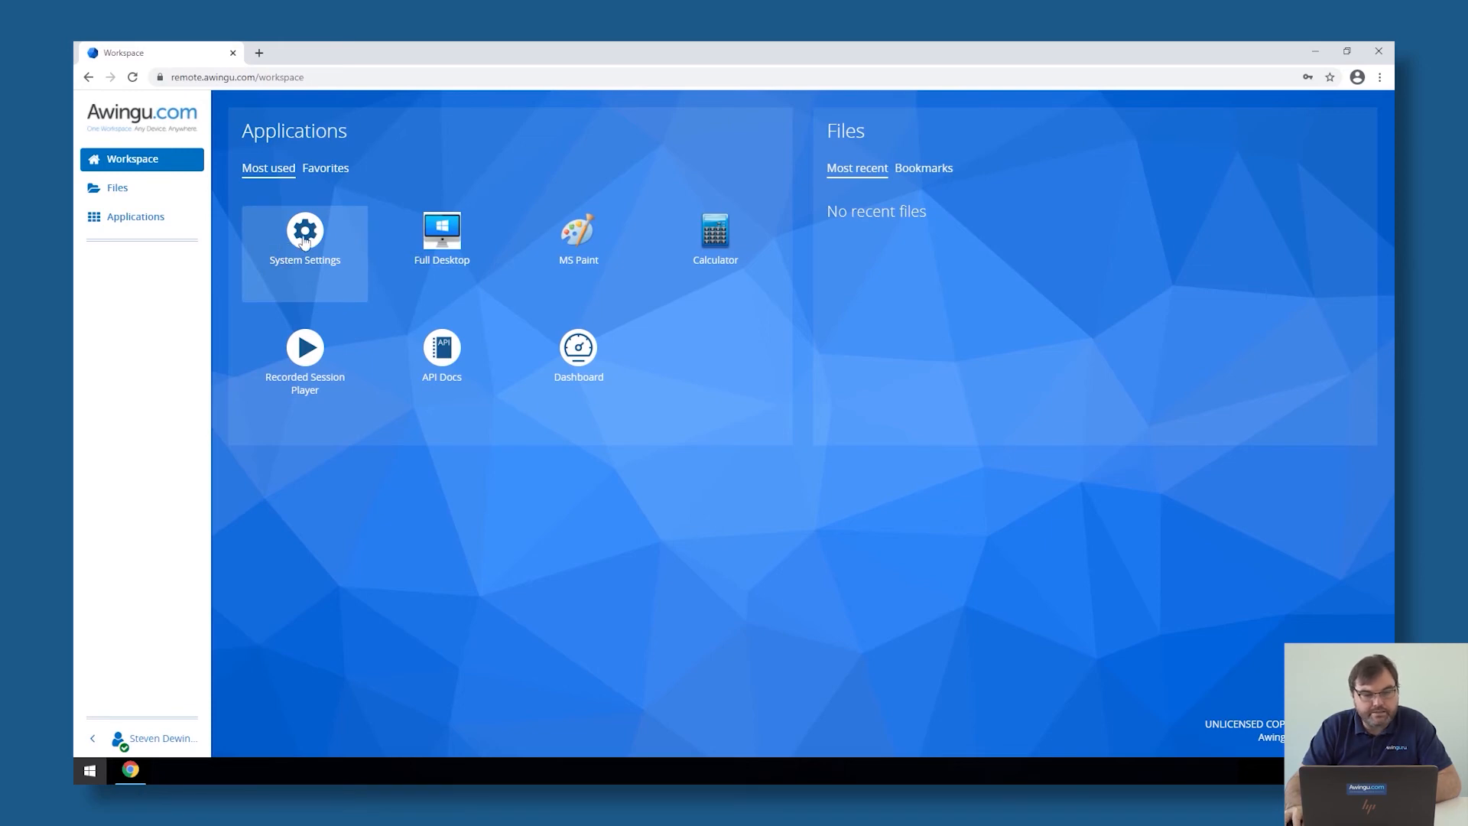
In System Settings Connectivity, edit the SSL Offloader state, currently Optional HTTPS.
left_click(304, 231)
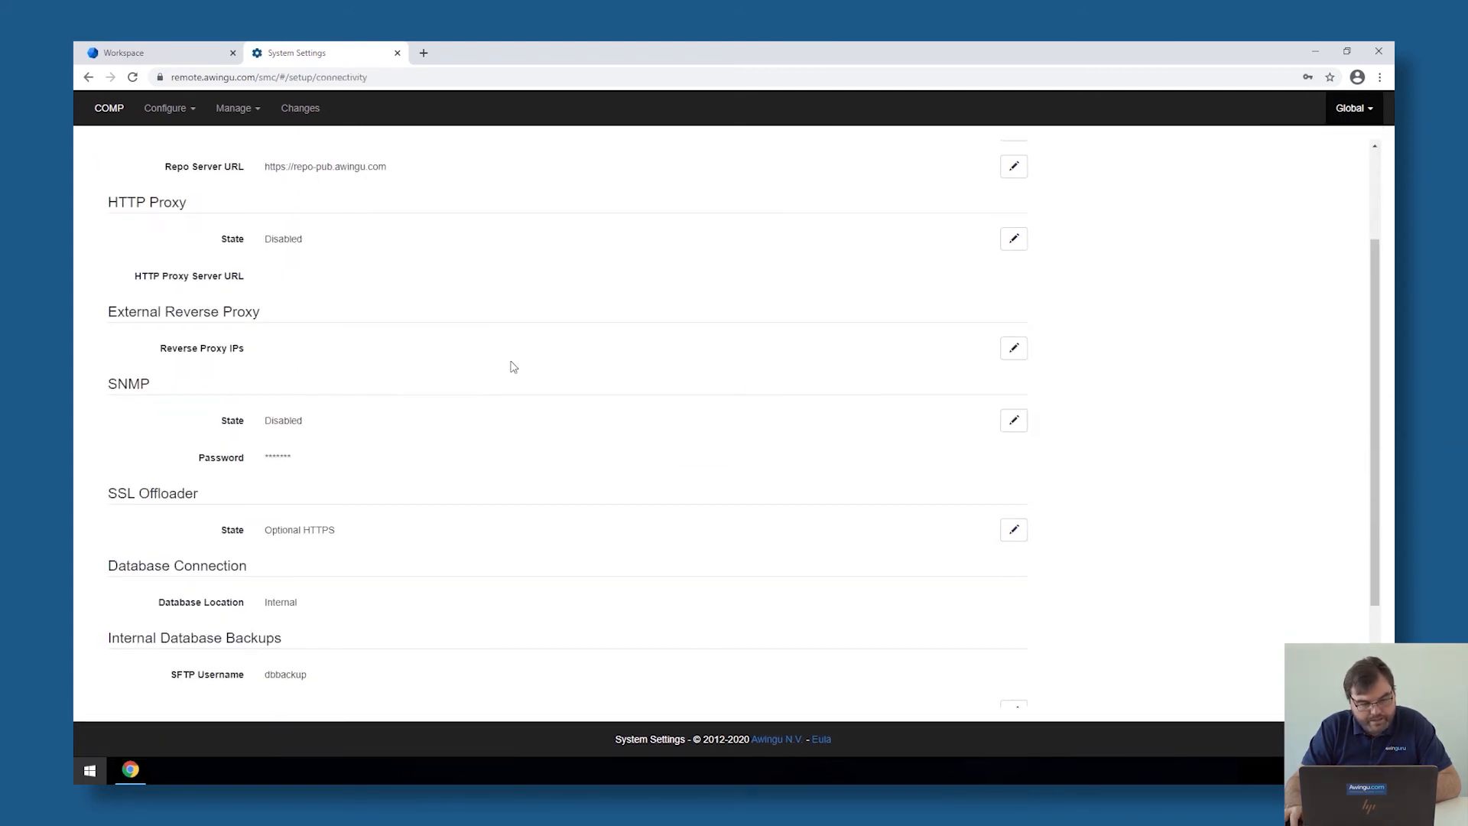
double_click(152, 493)
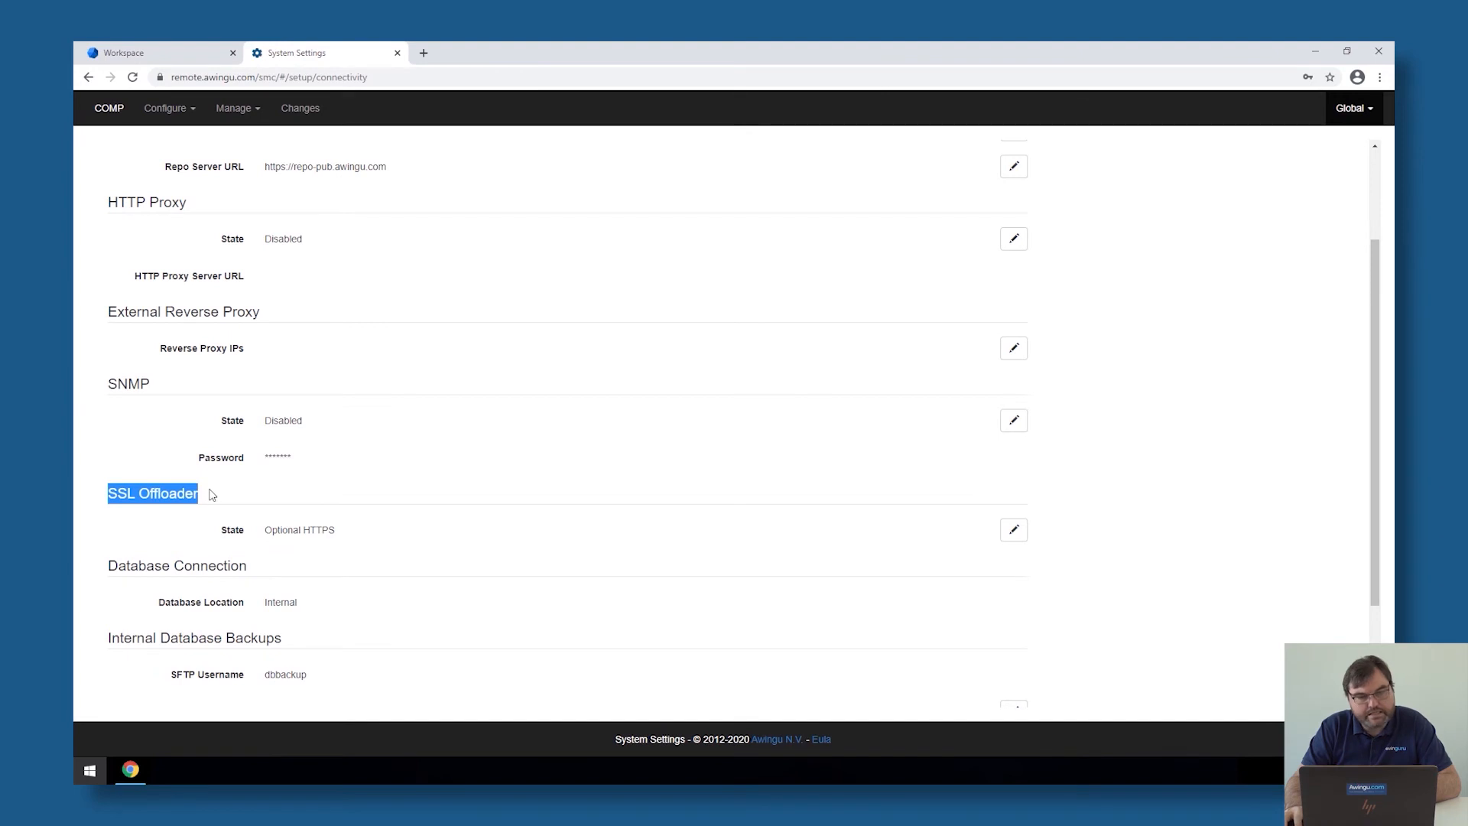
left_click(1014, 529)
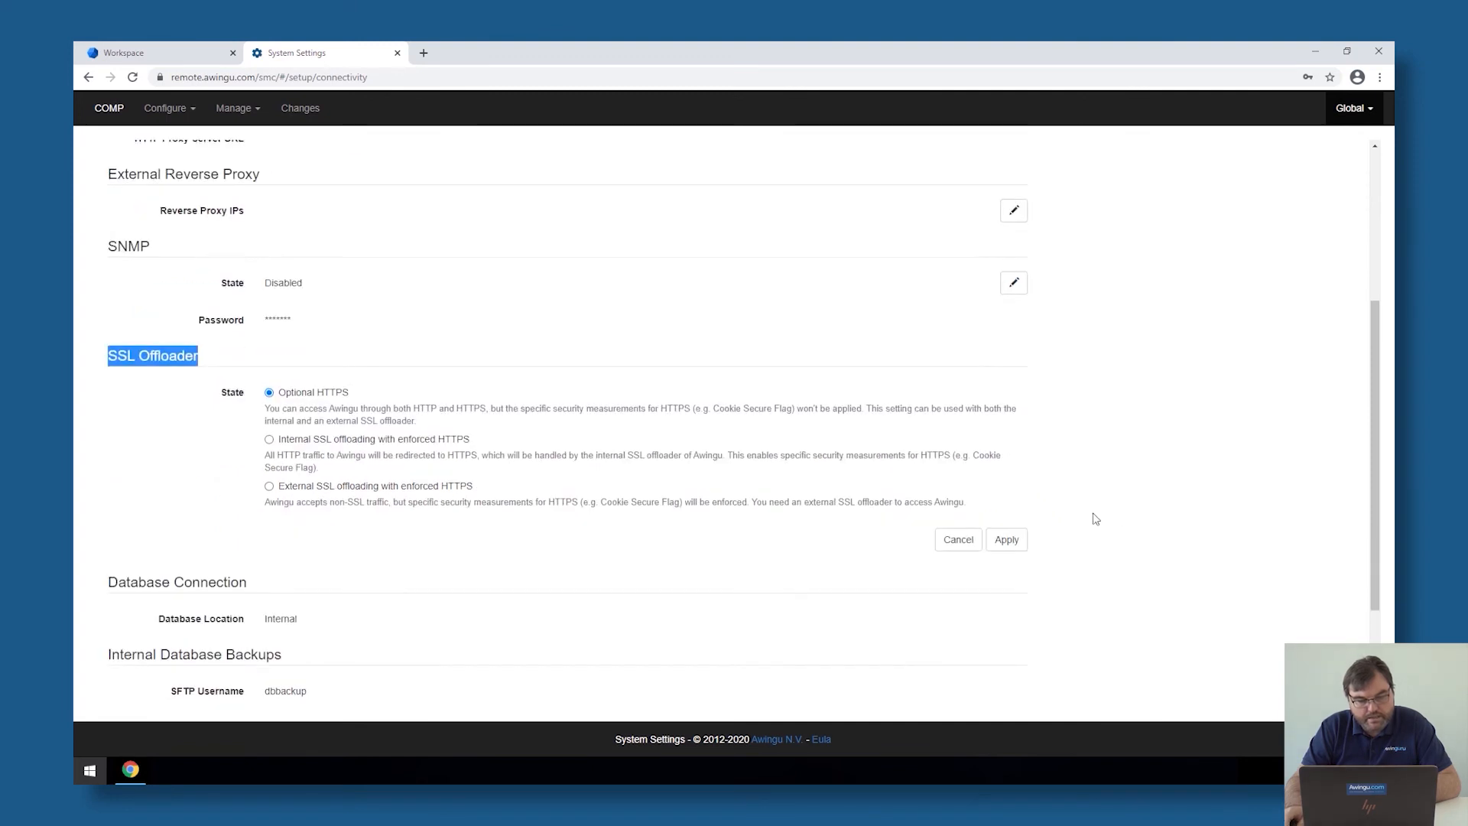
Select 'Internal SSL offloading with enforced HTTPS' and apply it.
left_click(268, 439)
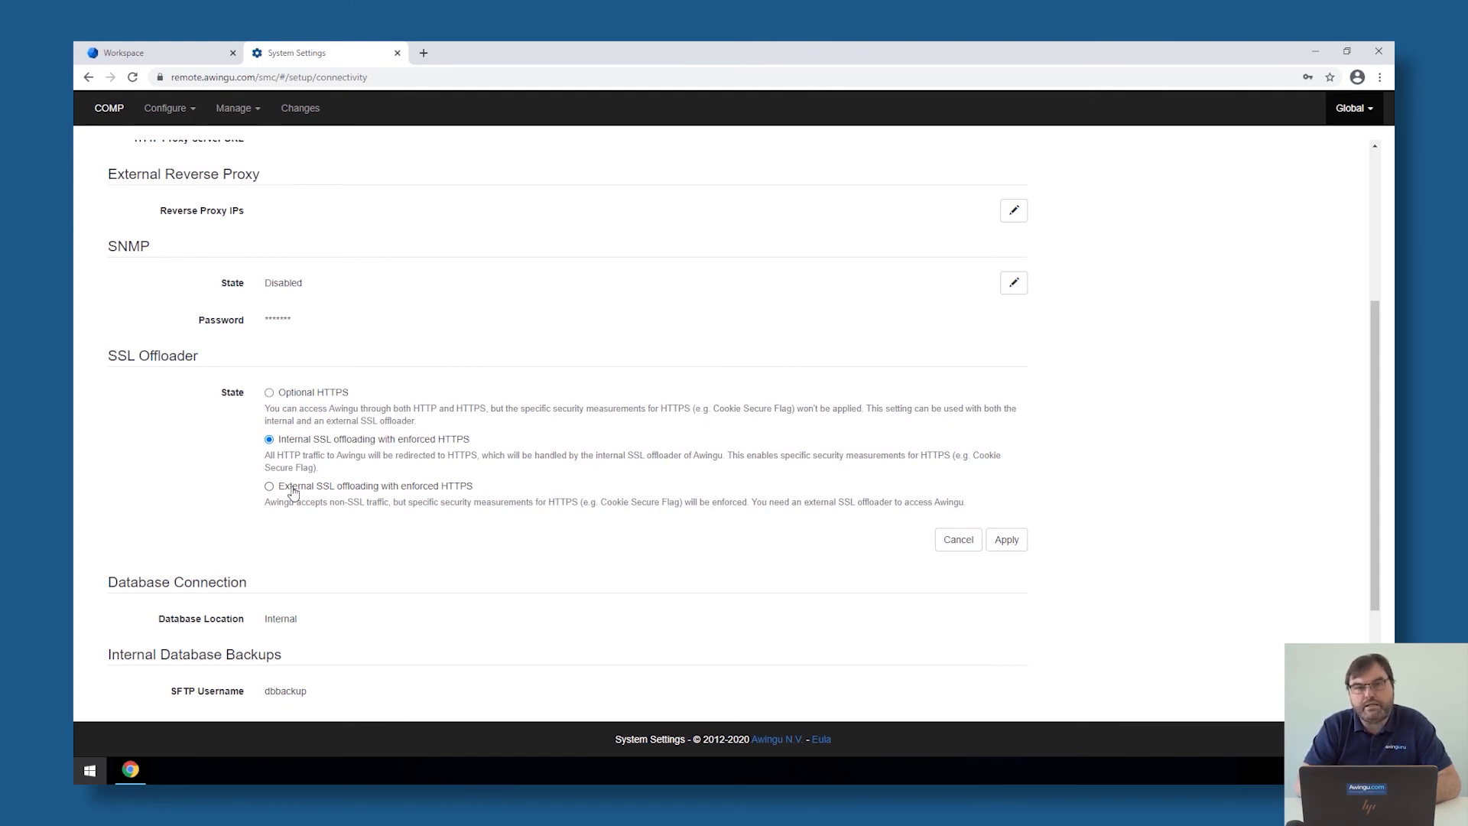
left_click(1006, 539)
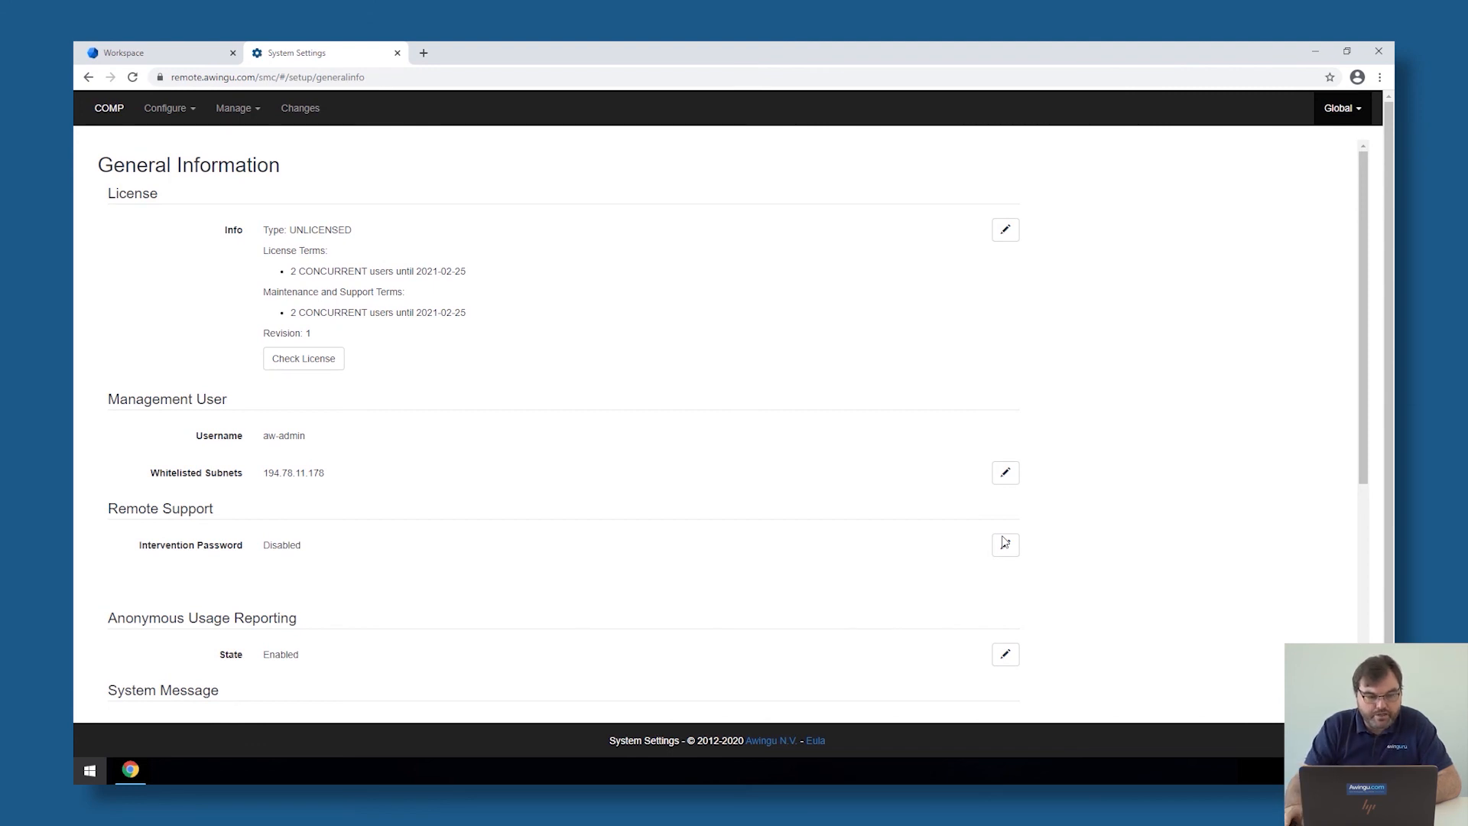
Open Global > Connectivity to confirm the enforced HTTPS offloader state.
left_click(1342, 107)
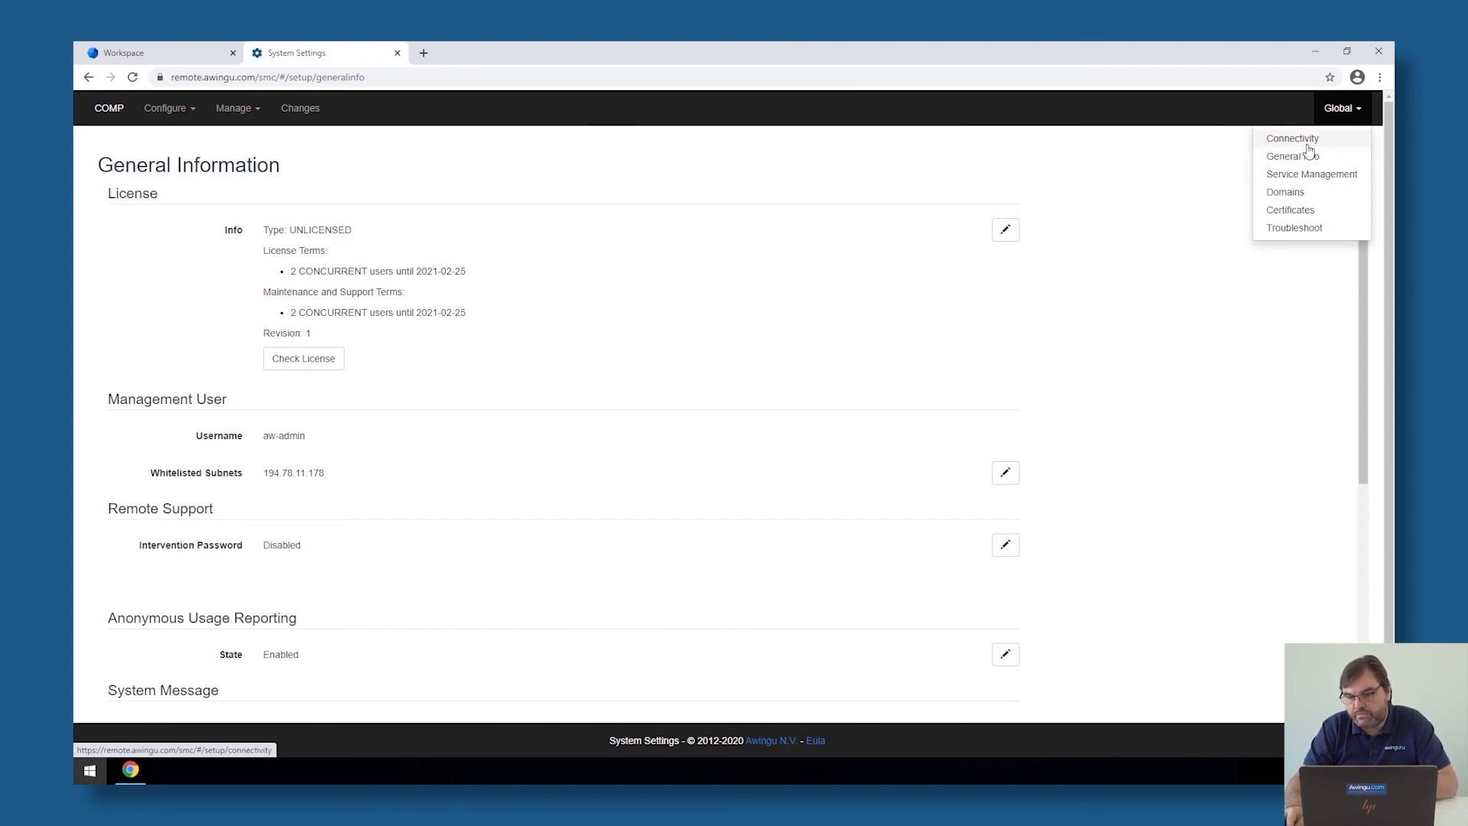
left_click(1292, 138)
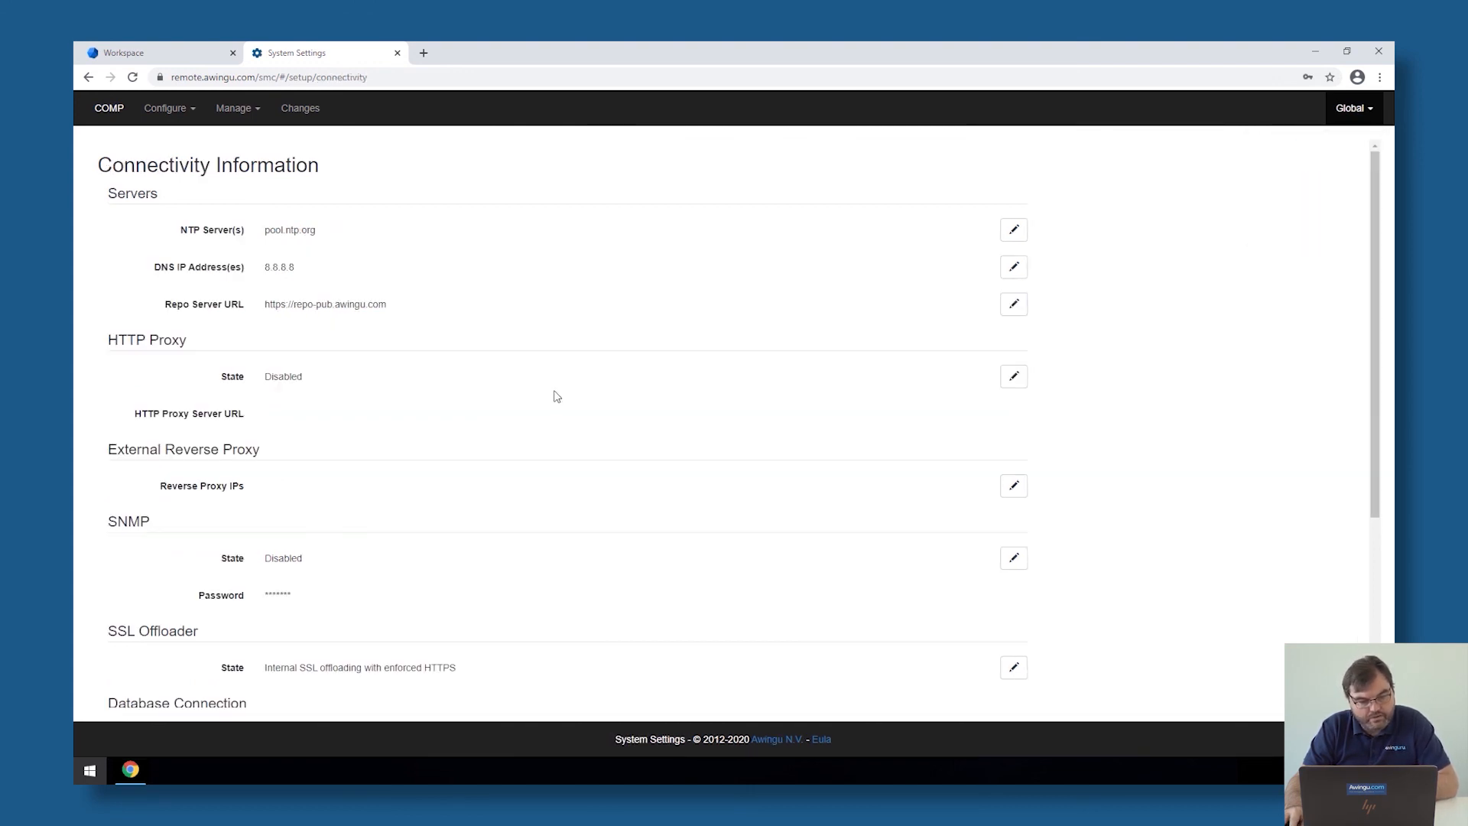